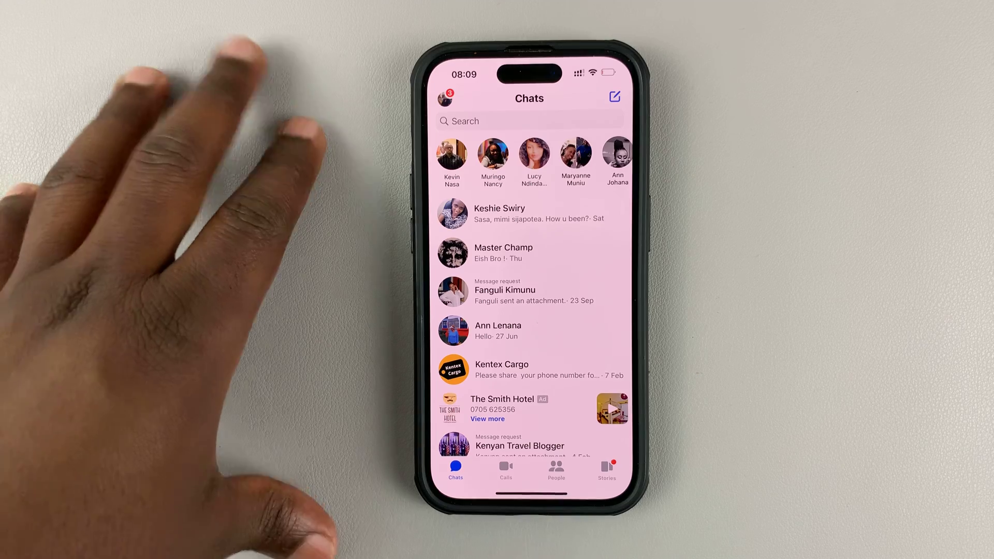
# - Reopen Messenger from the home screen and go to the profile menu via the top-left picture
pyautogui.press('home')
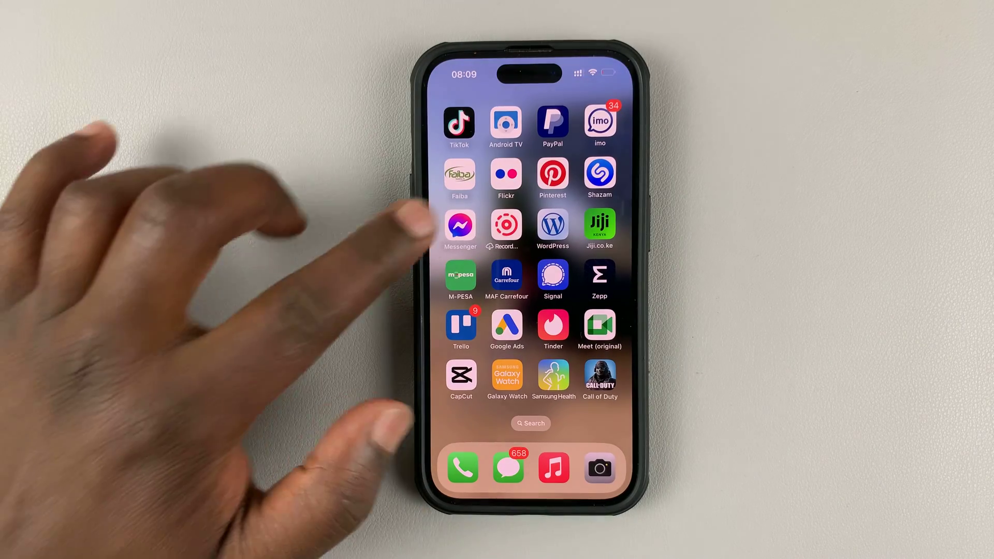
pyautogui.click(460, 227)
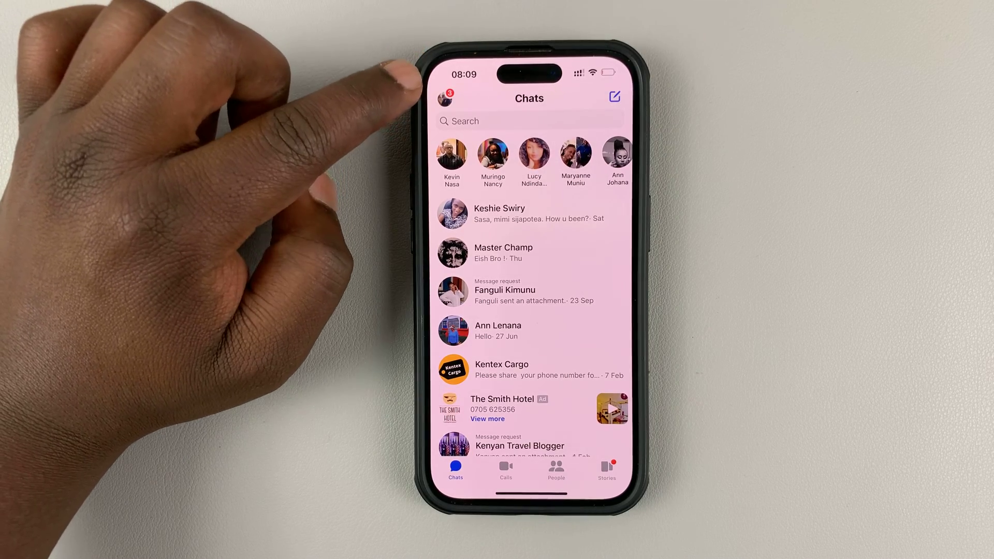
pyautogui.click(448, 97)
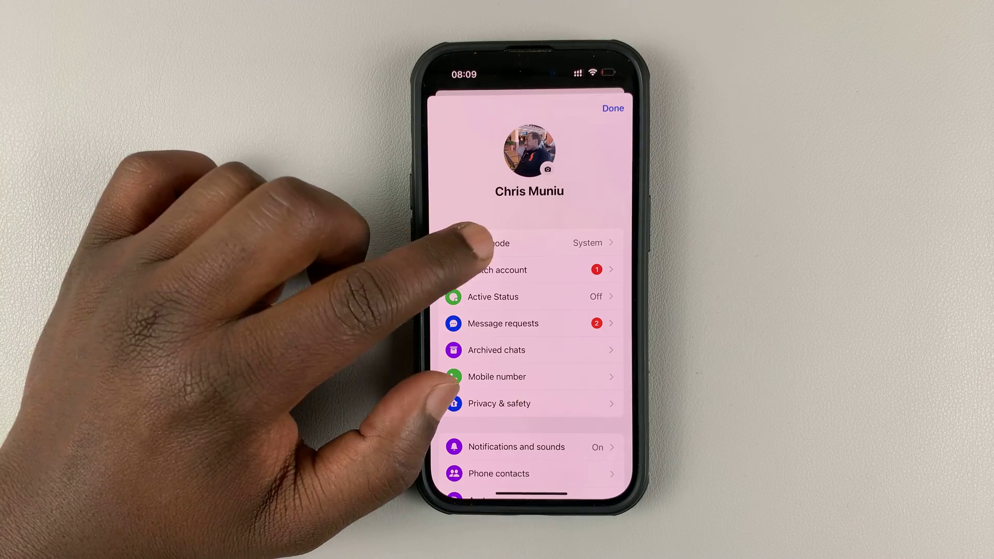
# - Switch Dark mode to On and return to the Chats list with Done
pyautogui.click(518, 242)
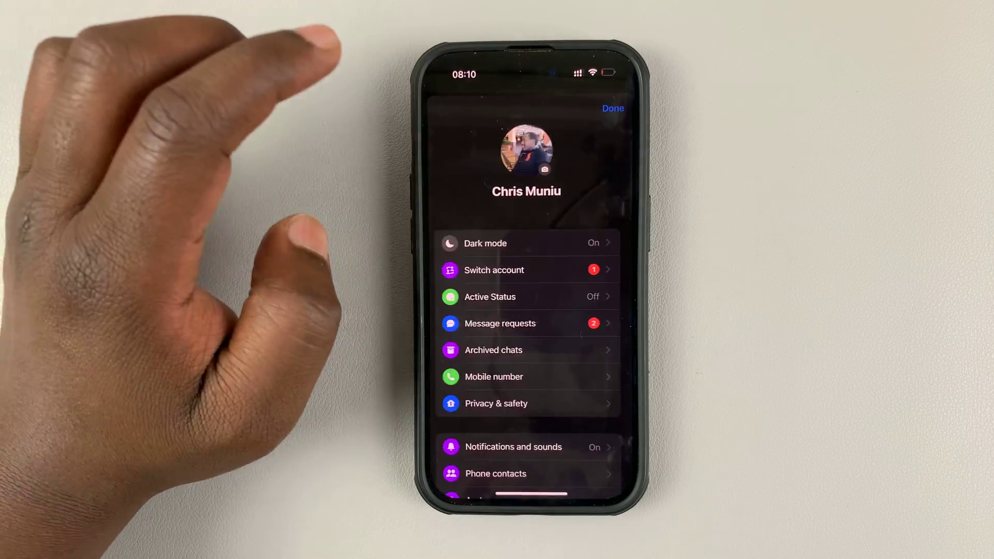
pyautogui.click(613, 109)
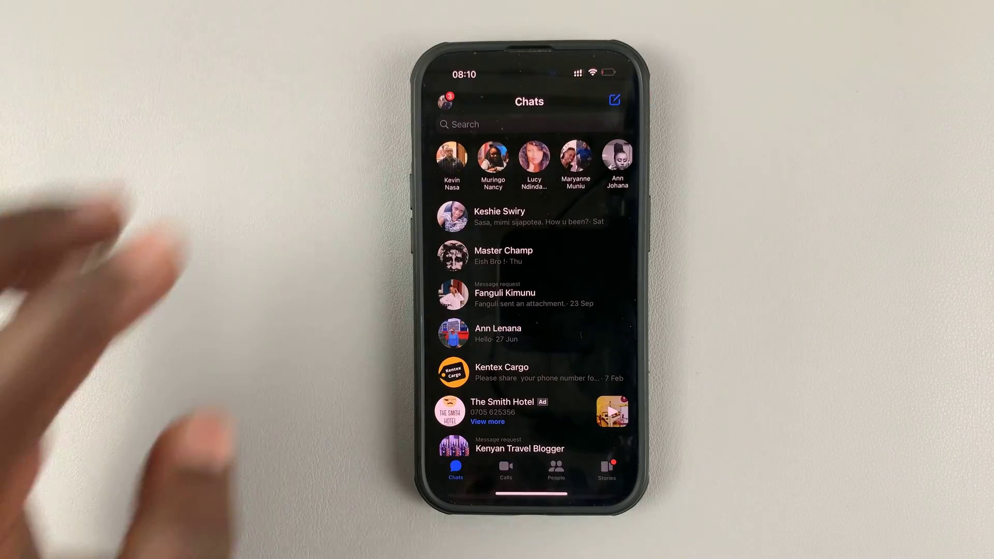